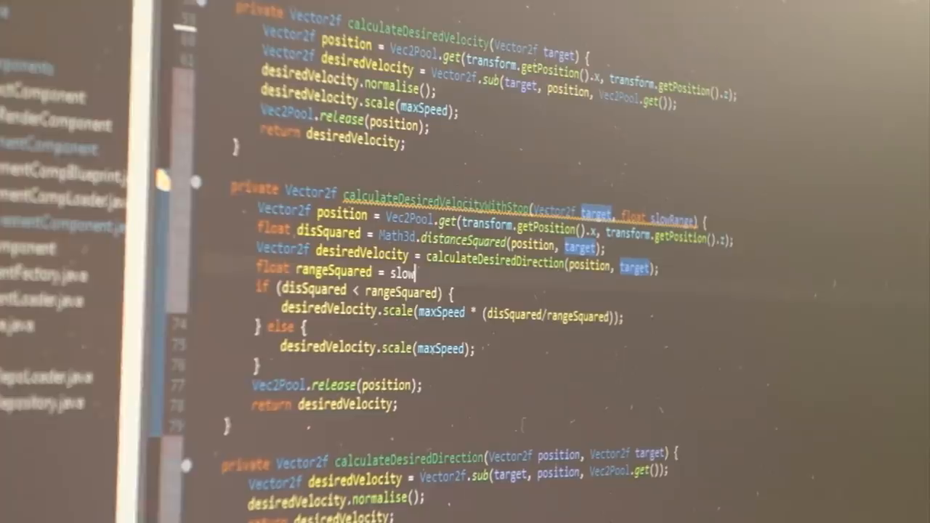
text(Range * sl)
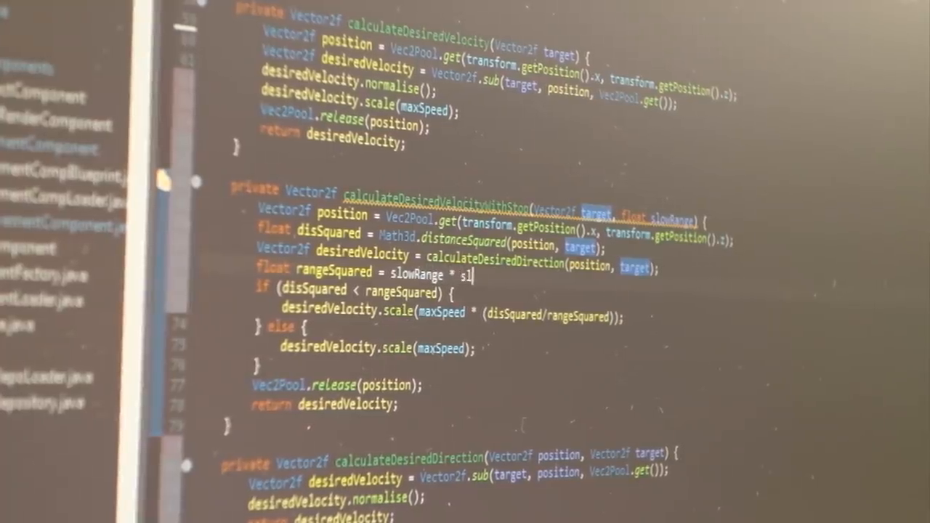